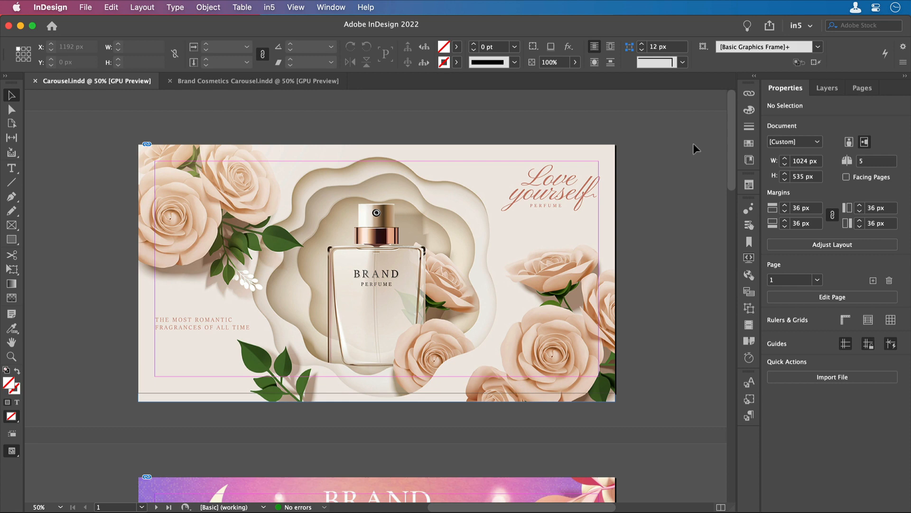
Step: Enable presentation mode and turn off full screen on double-click
scroll(down, 3)
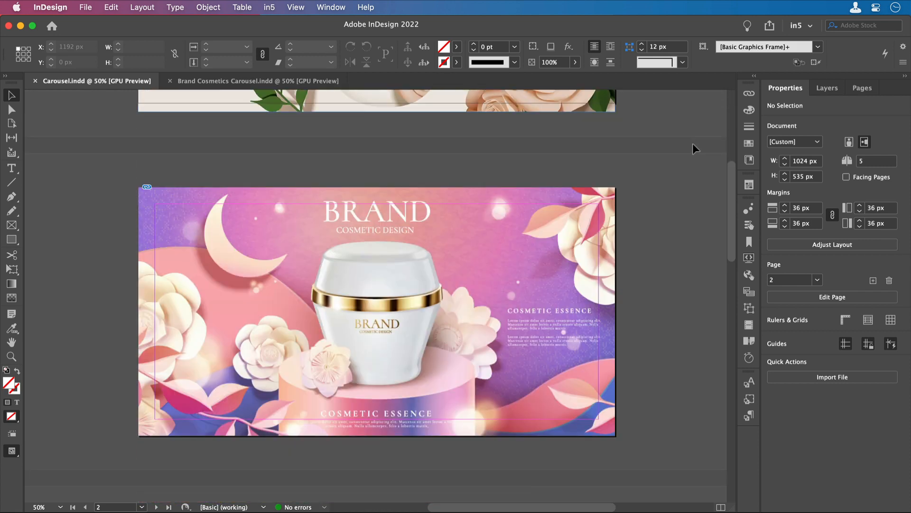
scroll(down, 3)
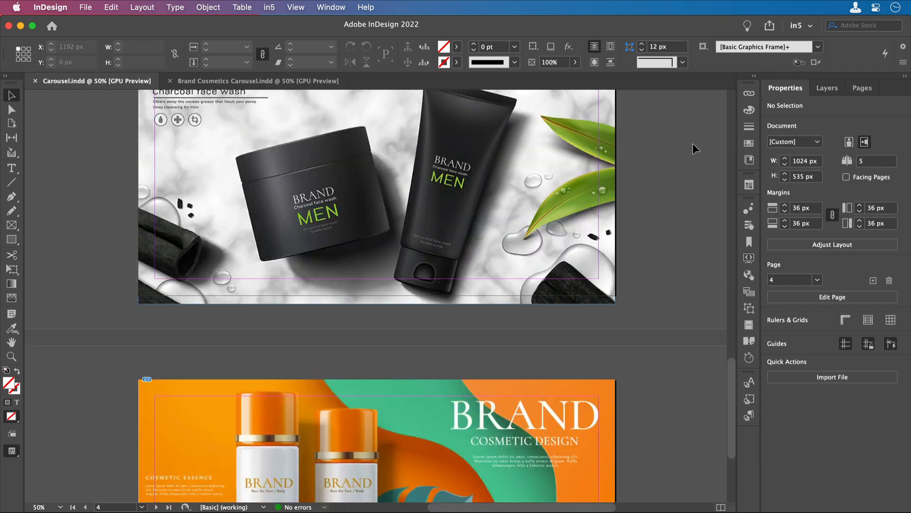
scroll(down, 3)
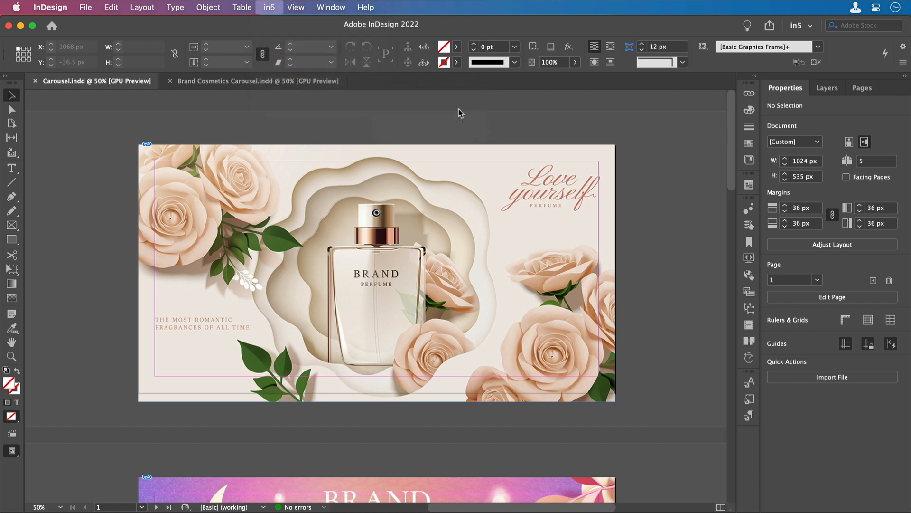
click(269, 7)
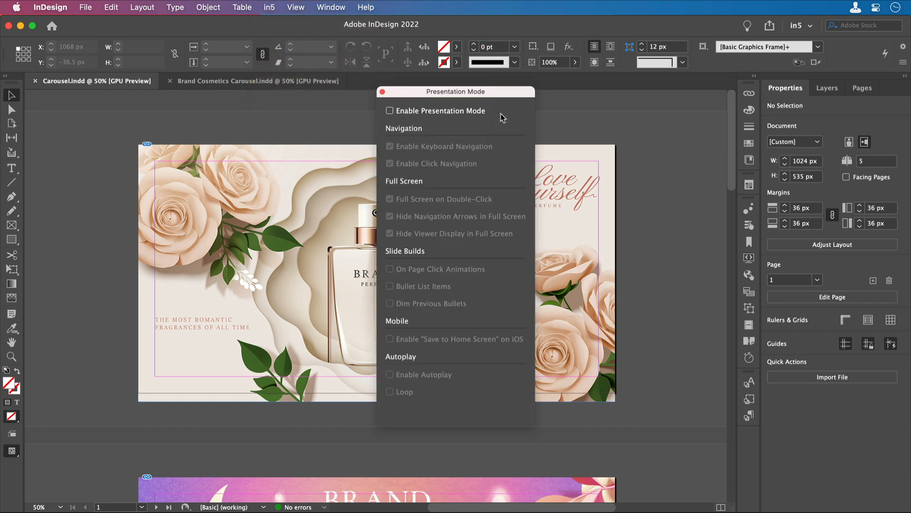
mouse_move(495, 116)
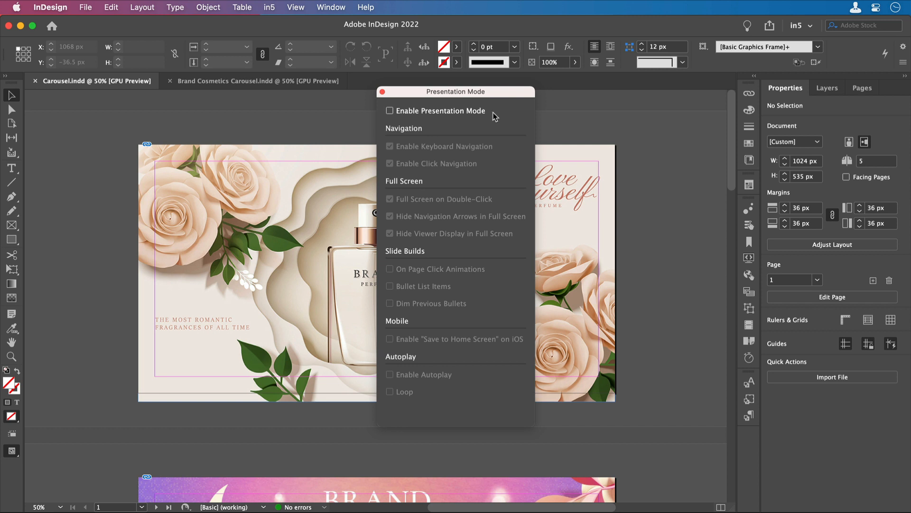
click(389, 111)
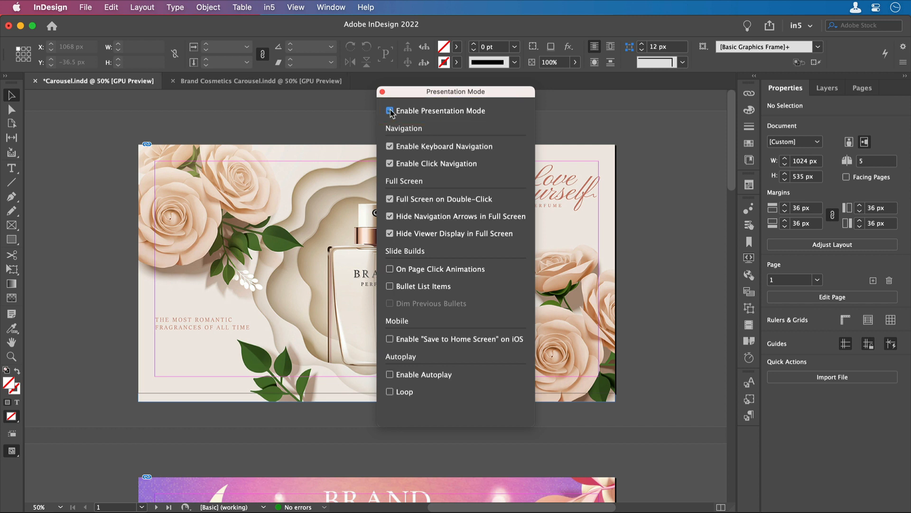
mouse_move(446, 199)
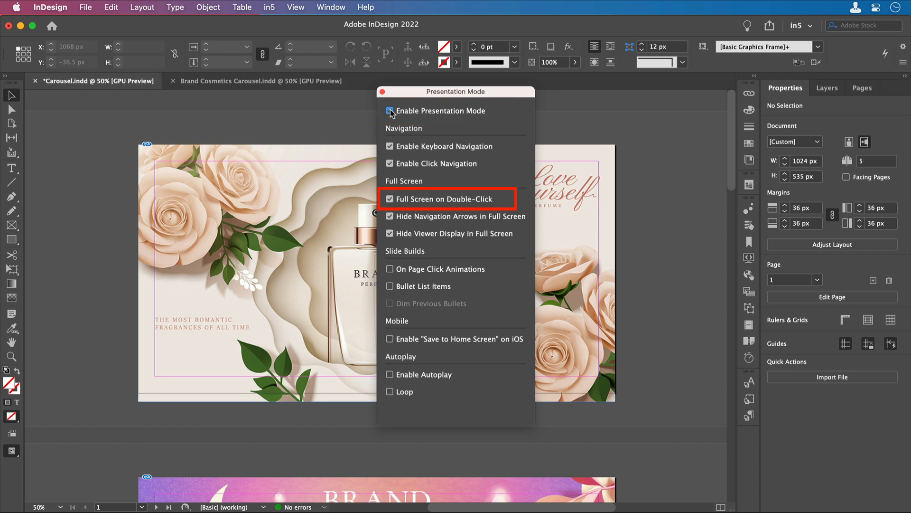
click(390, 111)
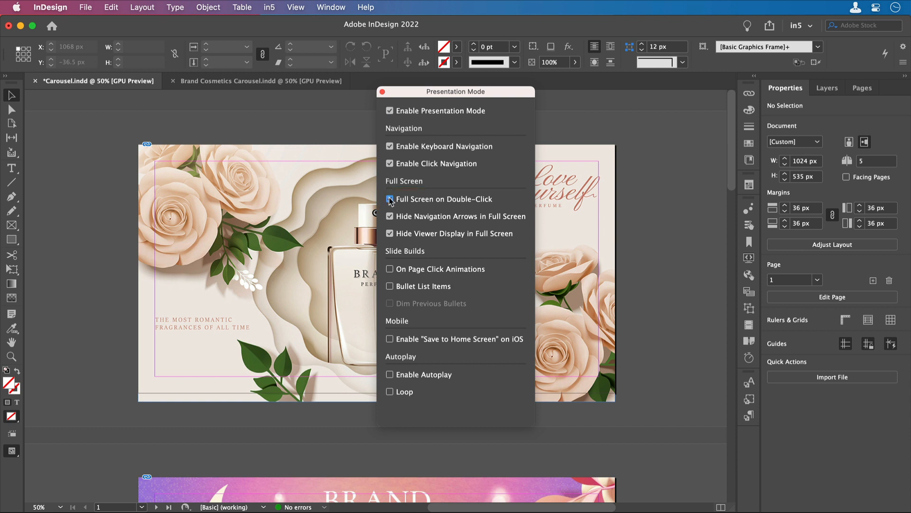
click(389, 199)
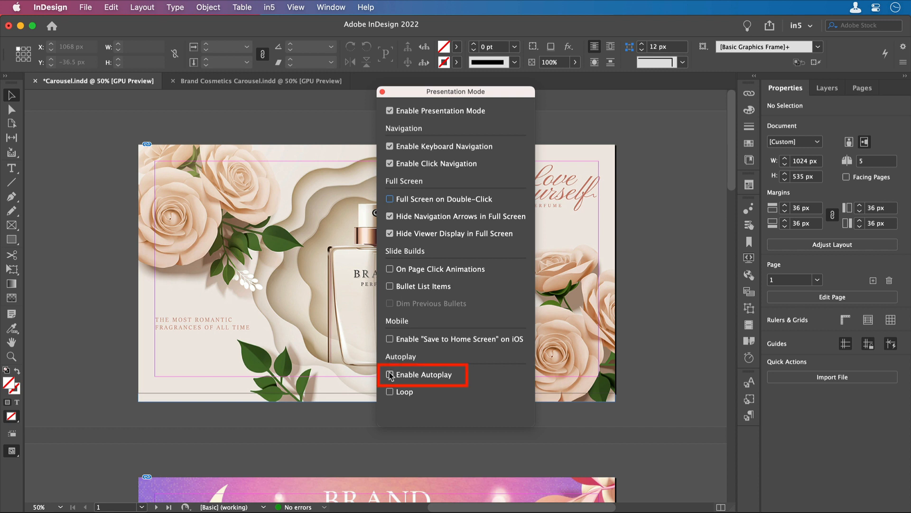
Step: Turn on autoplay and loop with a 4-second slide duration
click(390, 374)
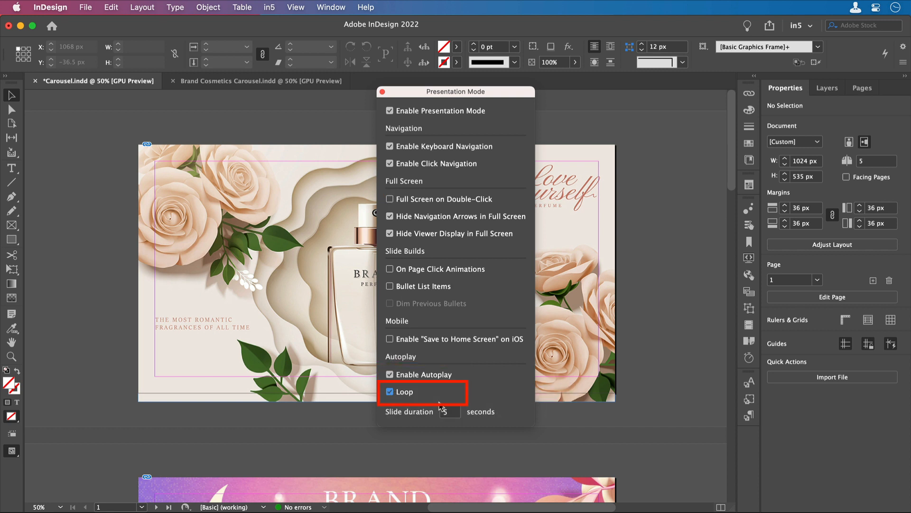
click(450, 411)
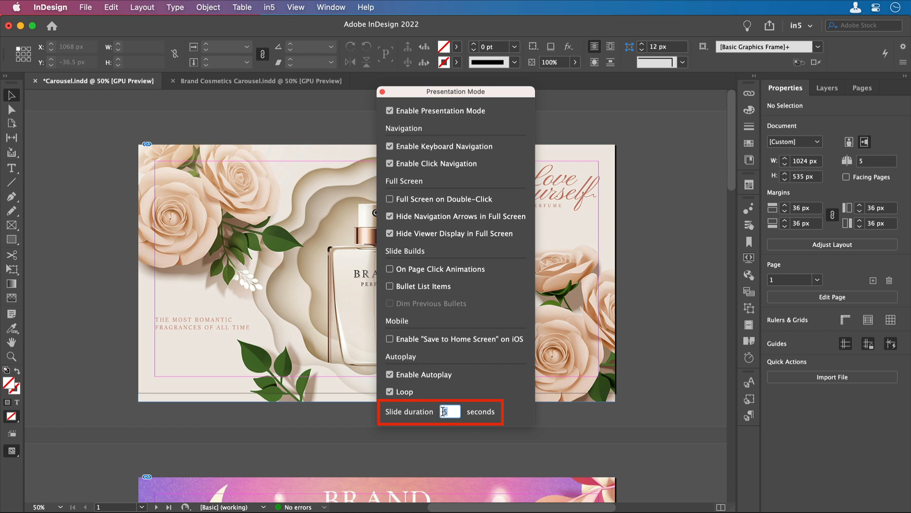
text(4)
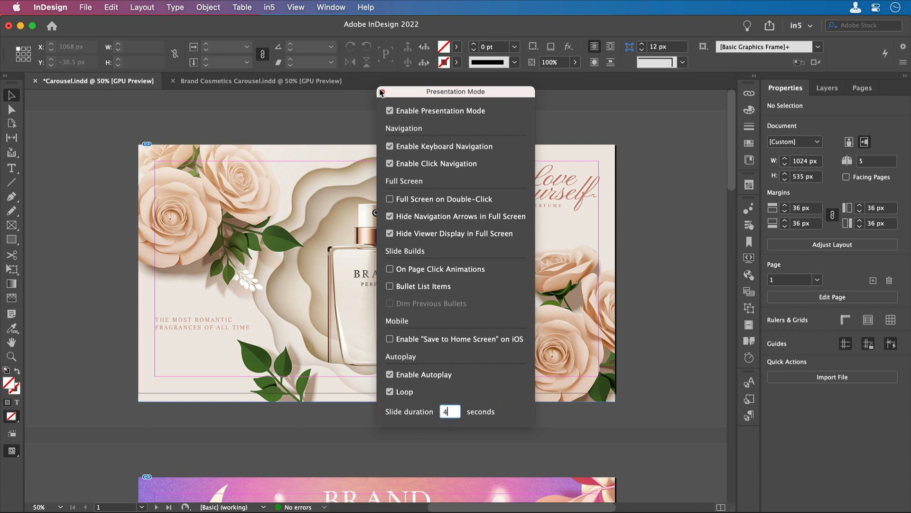
click(381, 91)
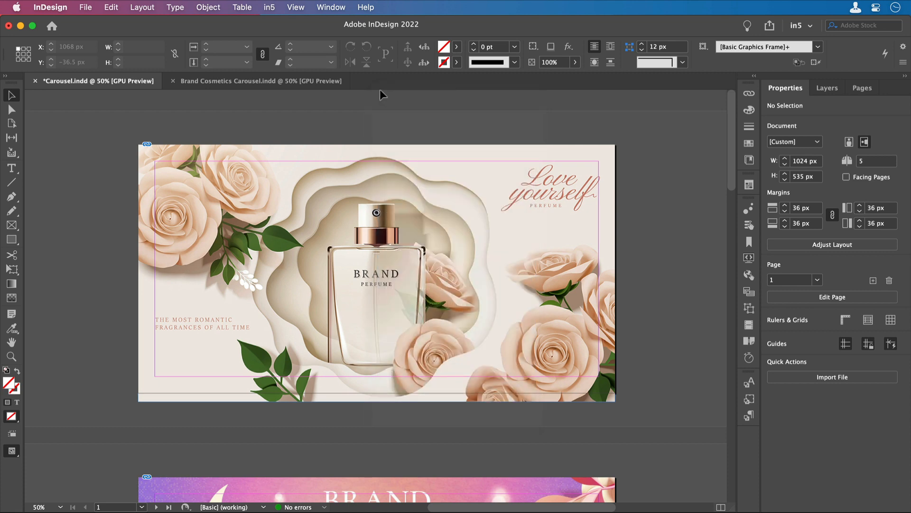
Step: Start the in5 HTML5 export of the Carousel document, saving it first
click(269, 7)
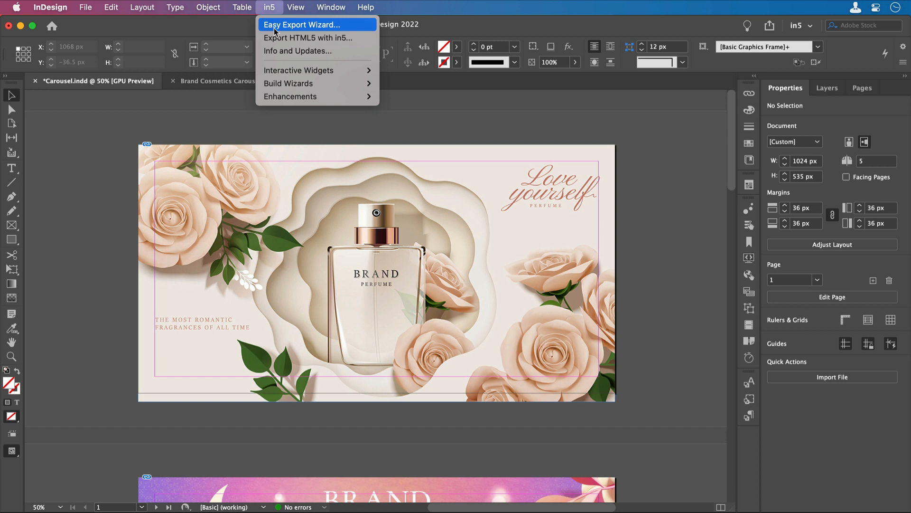
click(302, 24)
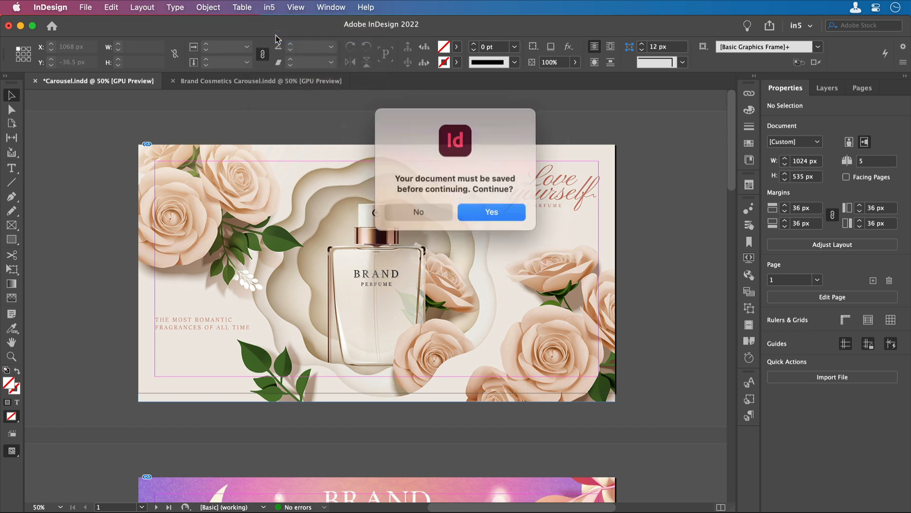
click(490, 212)
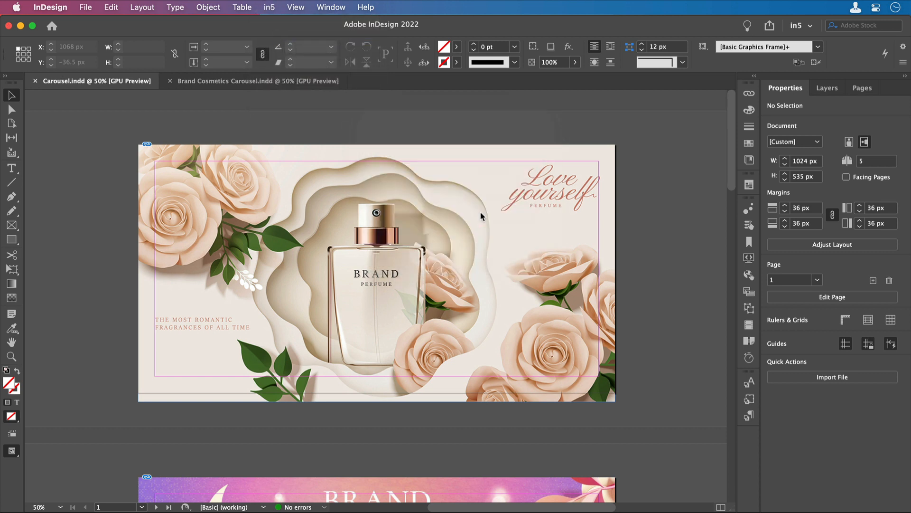
click(268, 7)
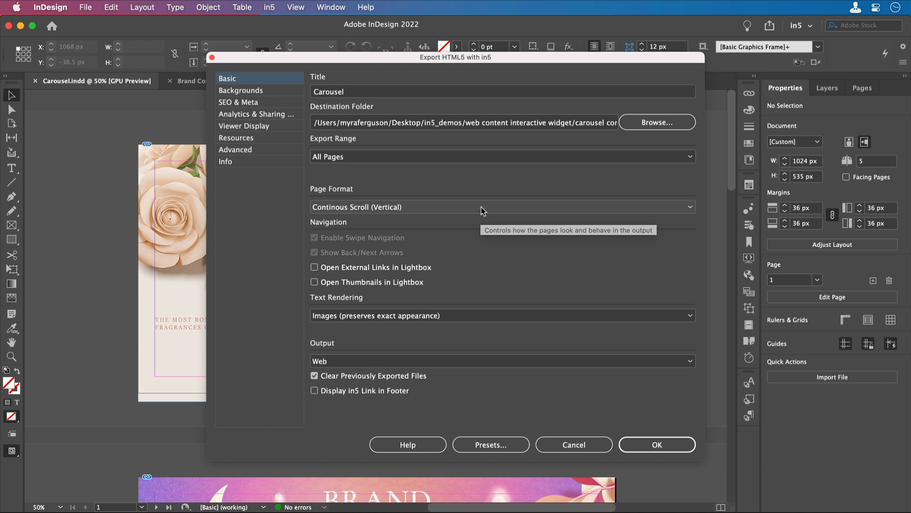
mouse_move(452, 200)
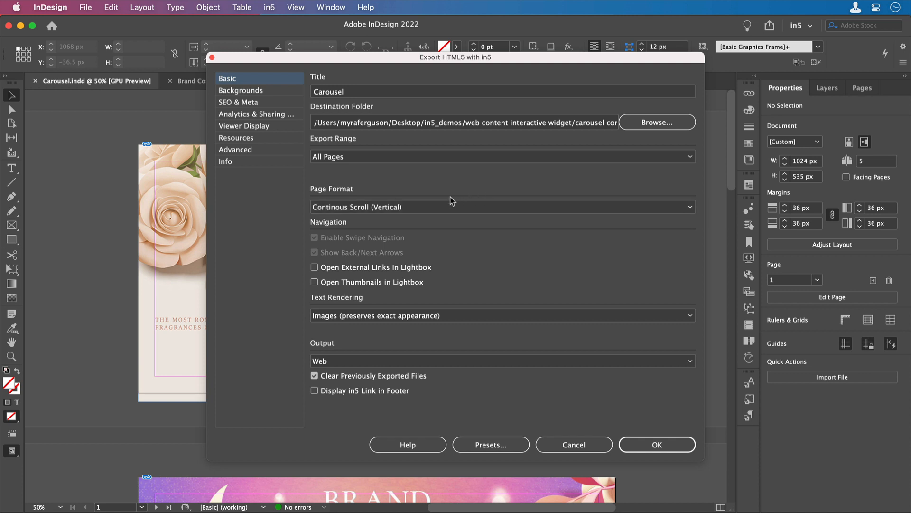
Step: Export as Slider (Horizontal) page format with back/next arrows turned off
click(501, 206)
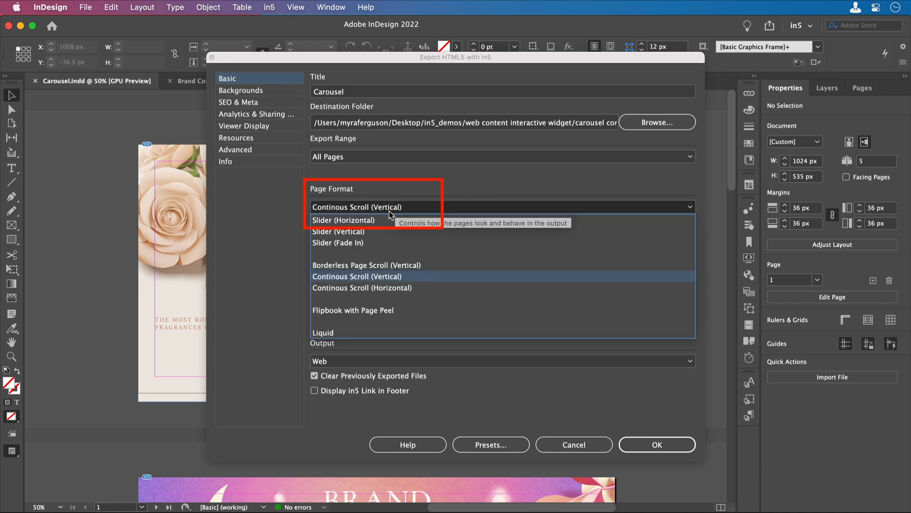
click(342, 220)
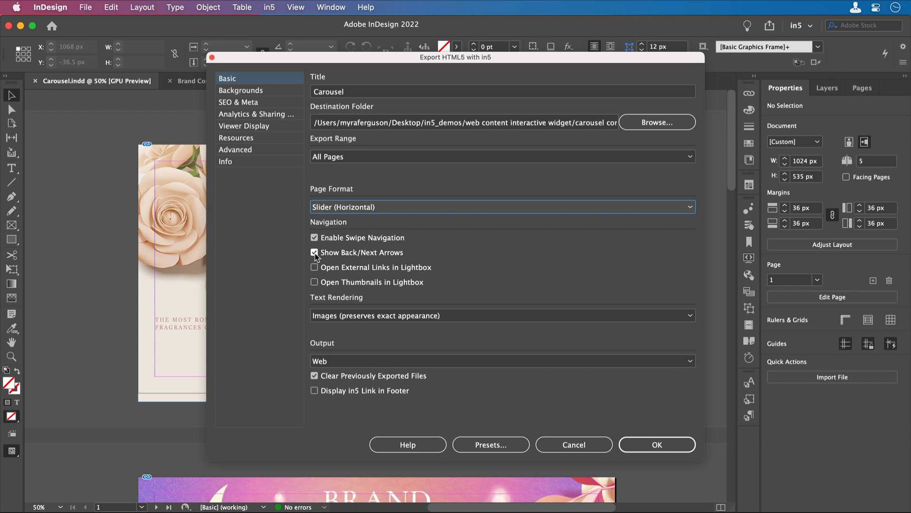
click(313, 252)
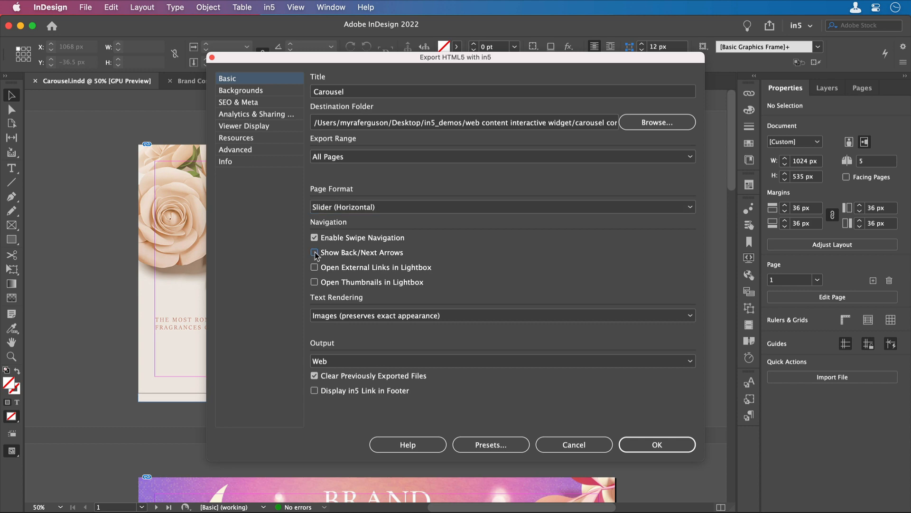
click(314, 252)
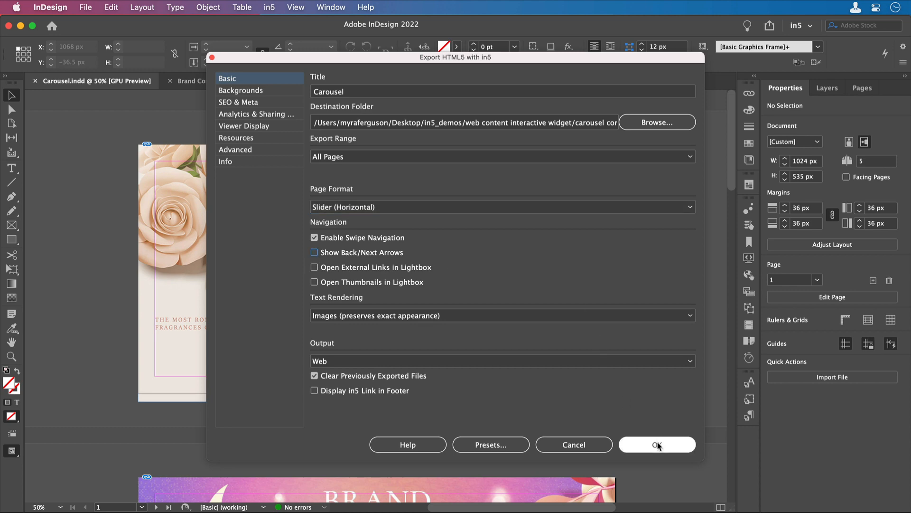
click(657, 444)
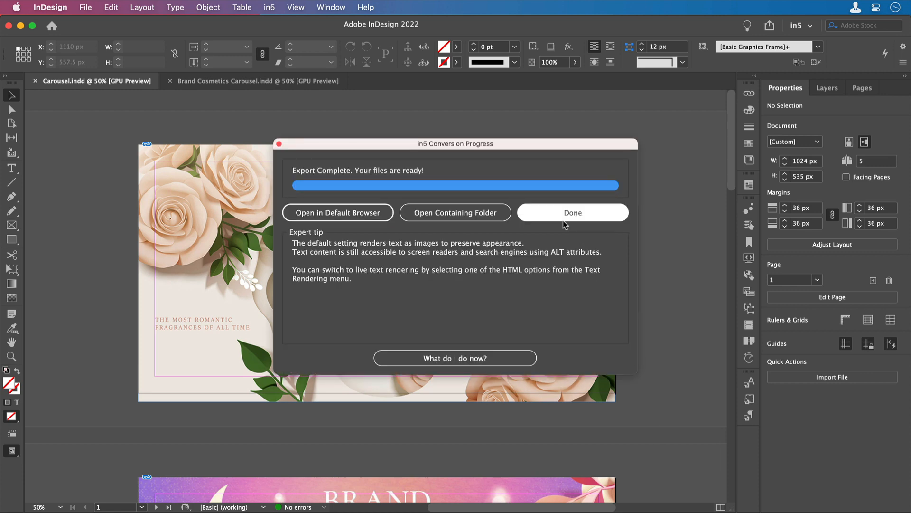
Step: Make the empty rectangle below the header in Brand Cosmetics an in5 web content frame
click(572, 213)
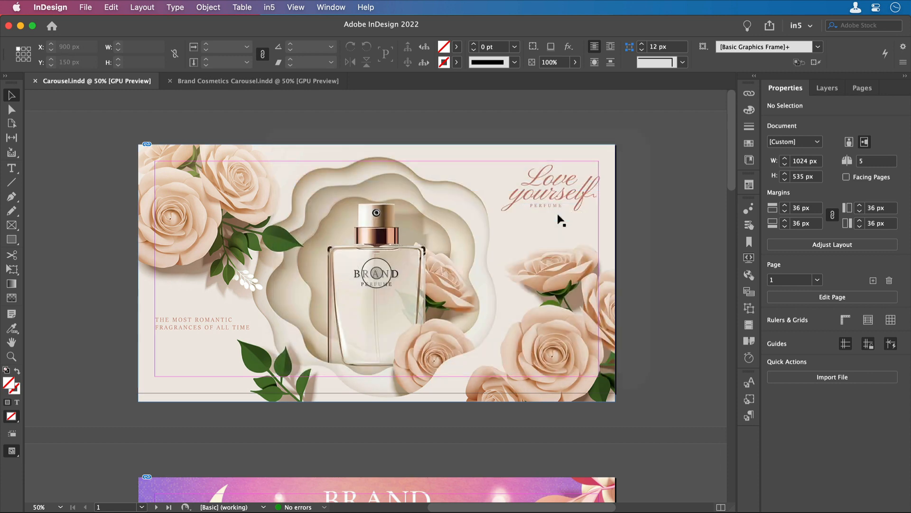
click(257, 80)
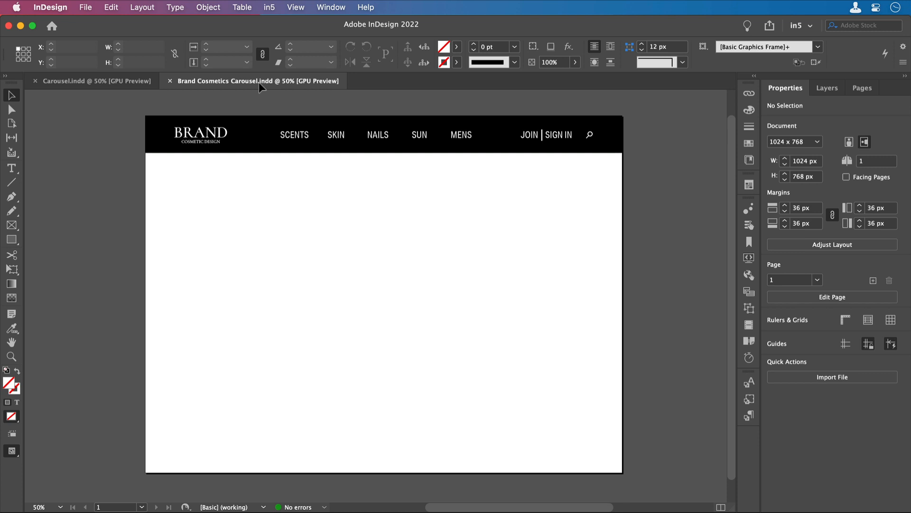
click(384, 276)
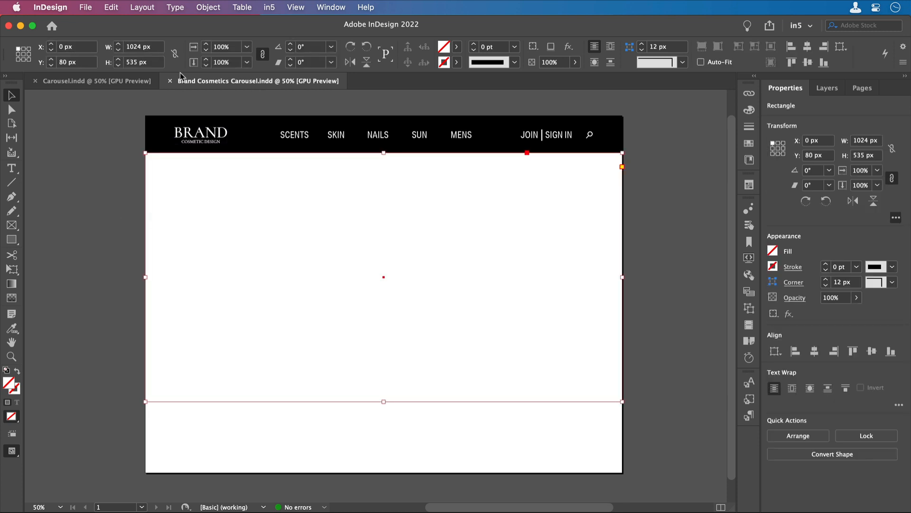
click(269, 7)
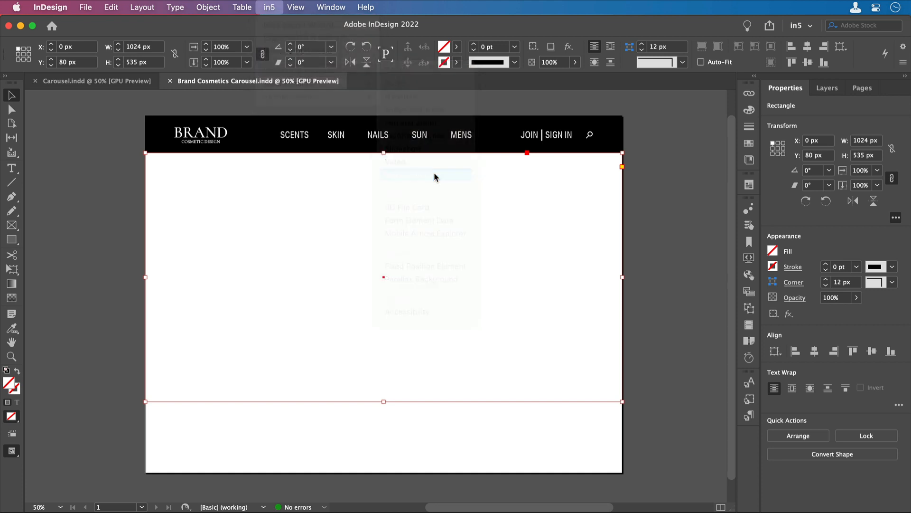
click(426, 174)
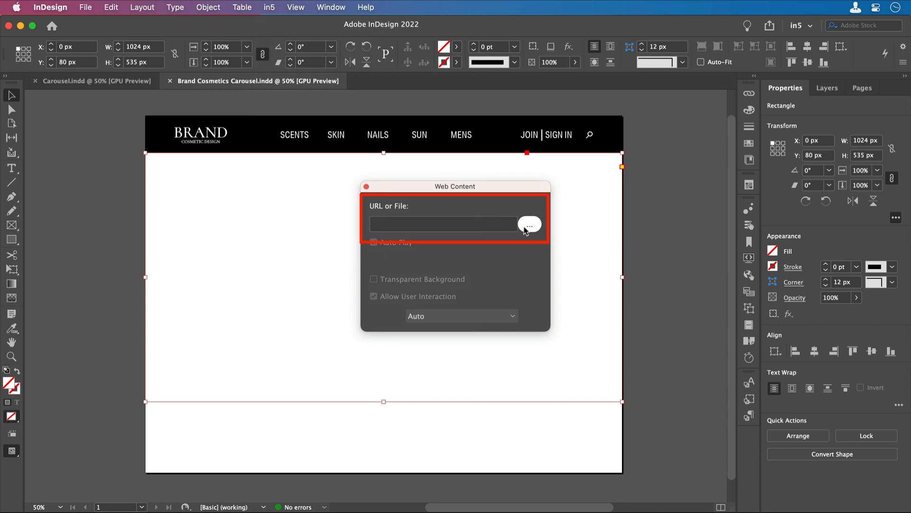
Step: Link the frame to the exported index.html with Auto Play kept on
click(529, 225)
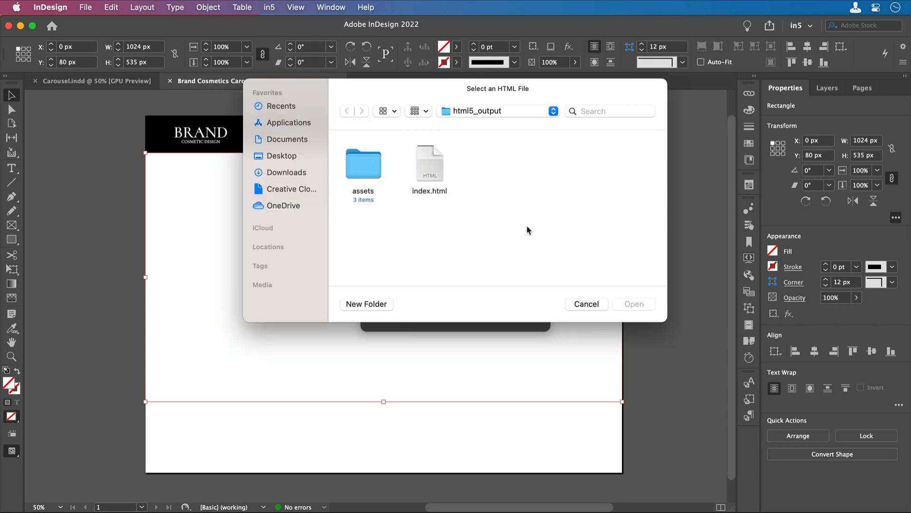
click(429, 163)
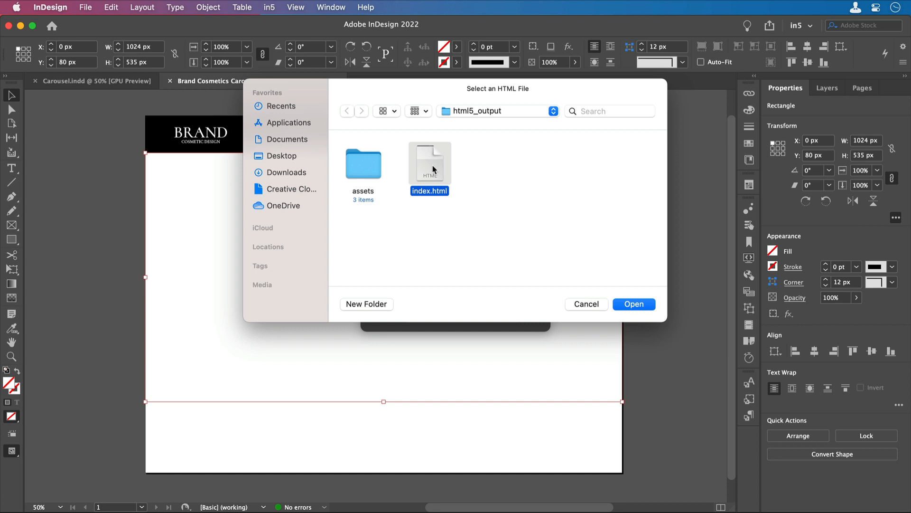
mouse_move(612, 270)
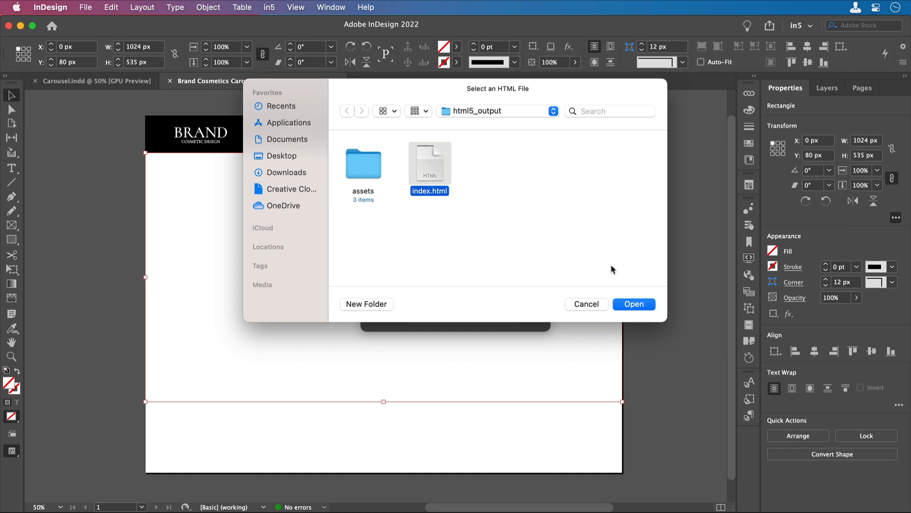
click(633, 304)
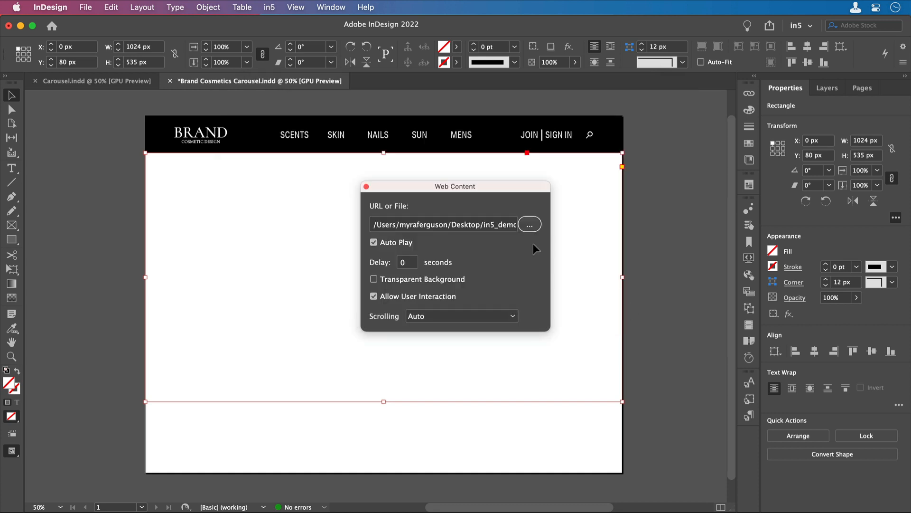
click(366, 186)
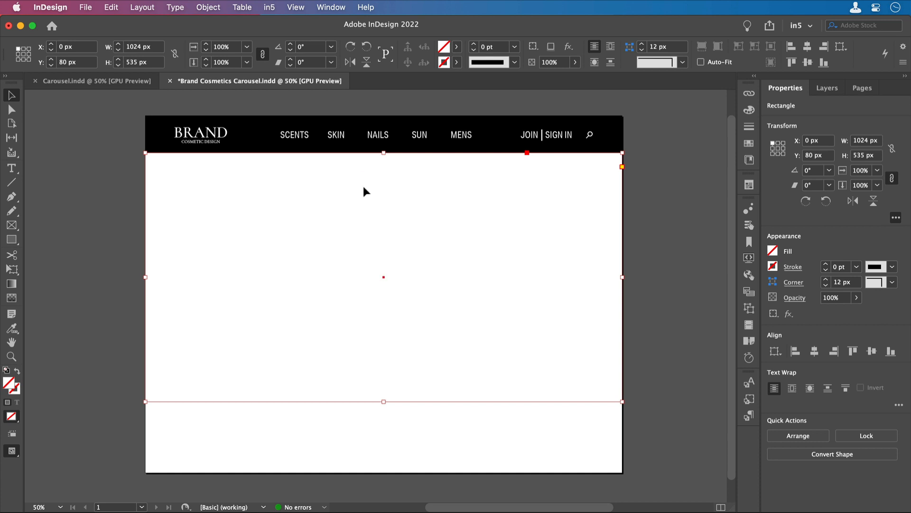
mouse_move(278, 23)
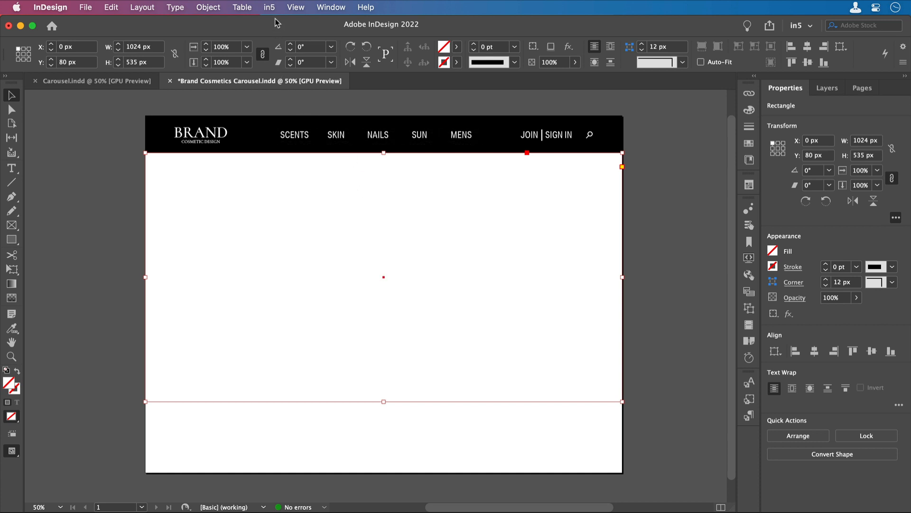
Step: Save and export the Brand Cosmetics Carousel page to HTML5 with in5
click(269, 7)
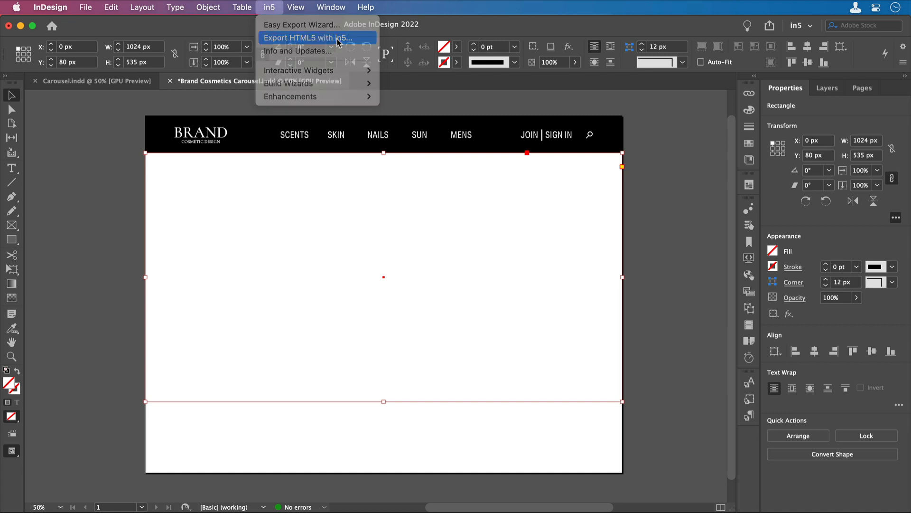
click(309, 37)
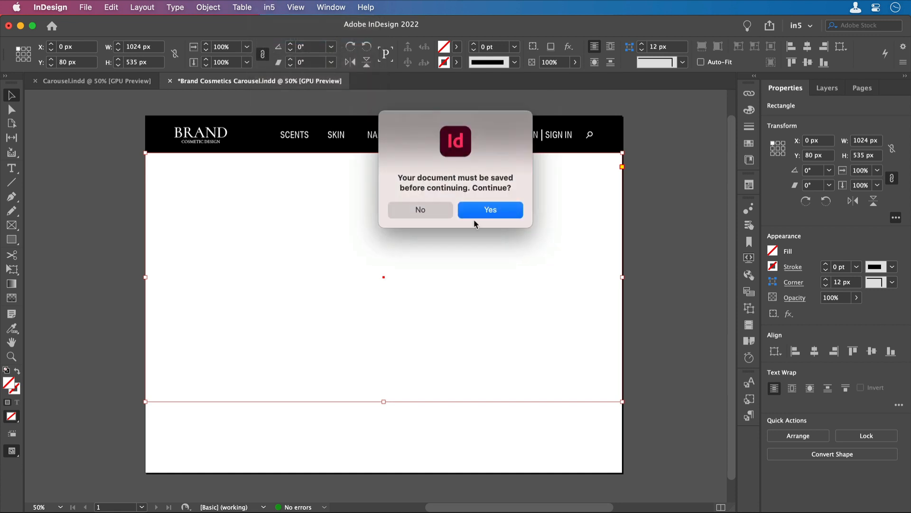
click(490, 210)
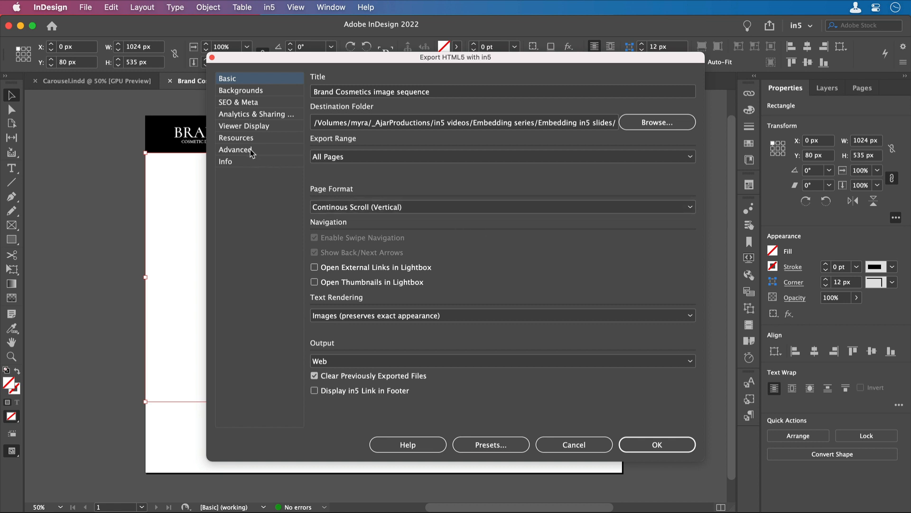
click(237, 138)
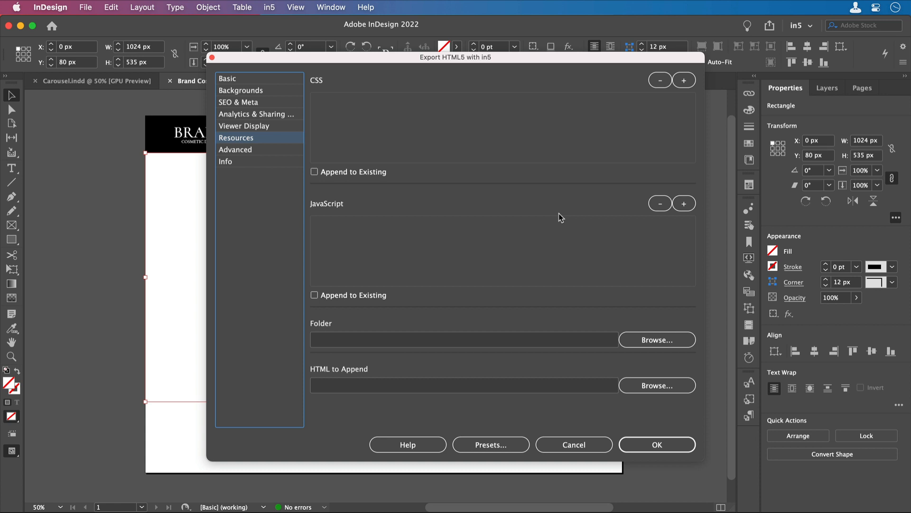
mouse_move(487, 210)
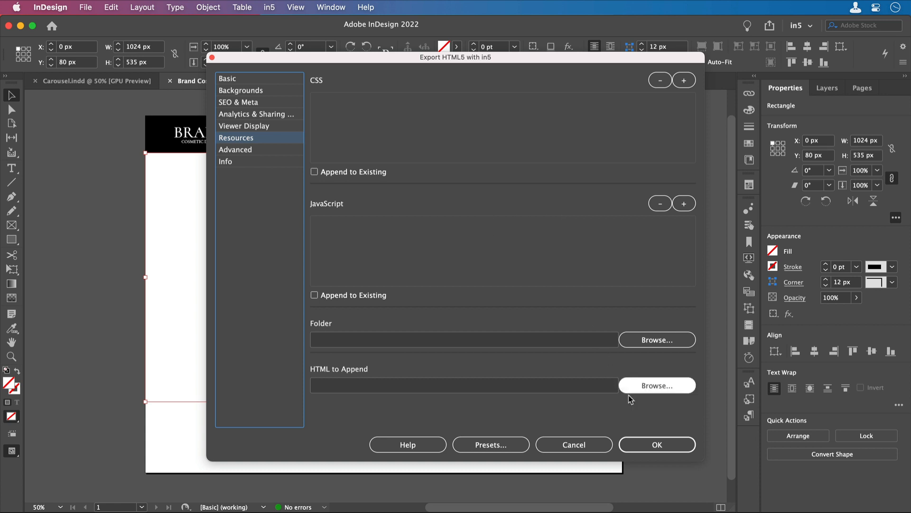
mouse_move(657, 444)
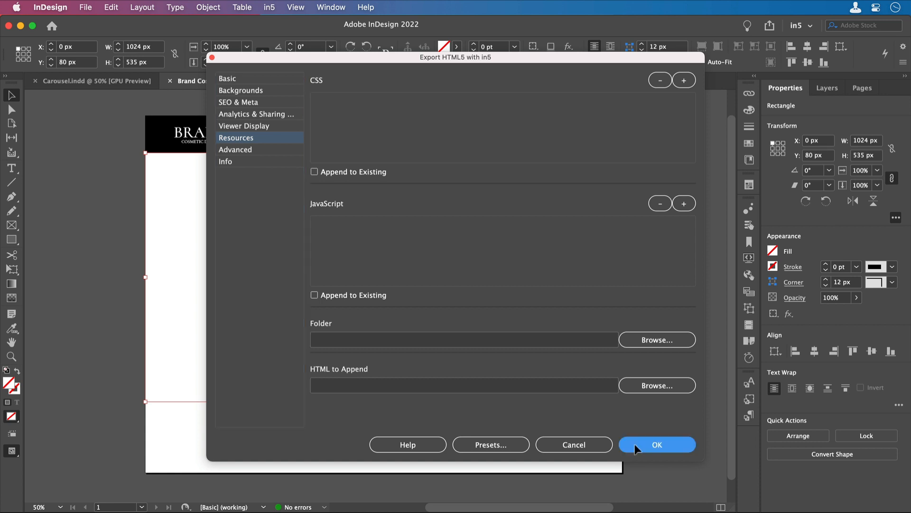
click(657, 444)
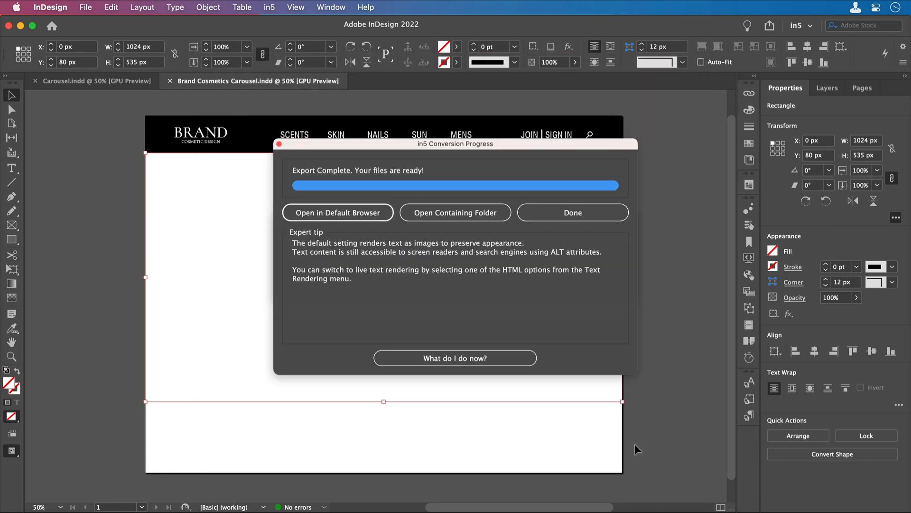